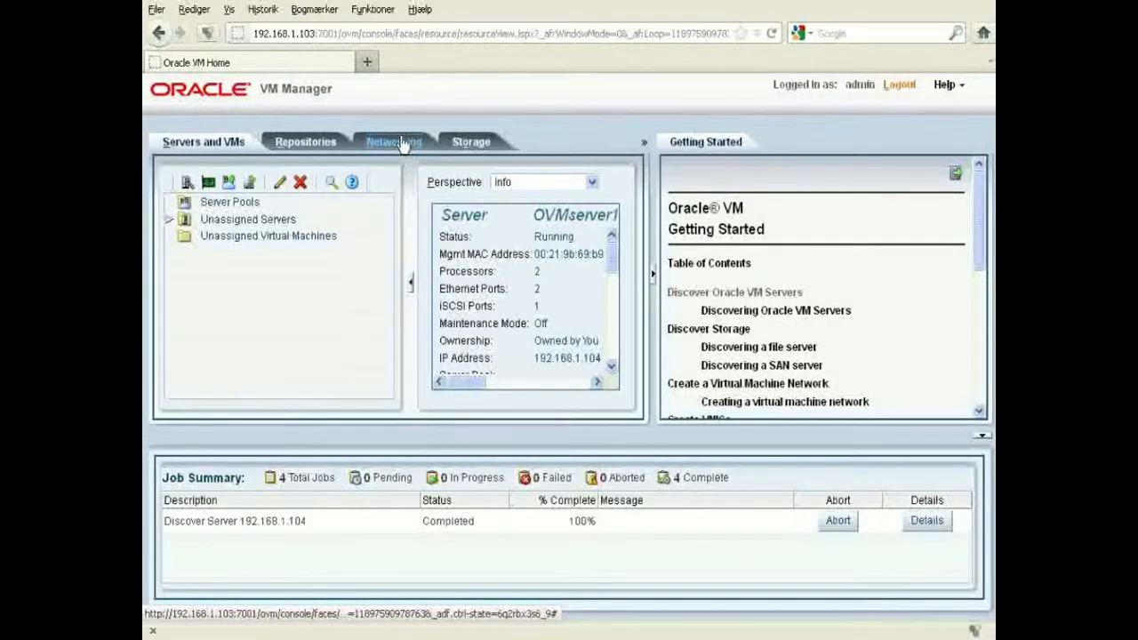
Open the 192.168.1.0 network for editing from the Networking overview.
{"action": "left_click", "coordinate": [391, 142]}
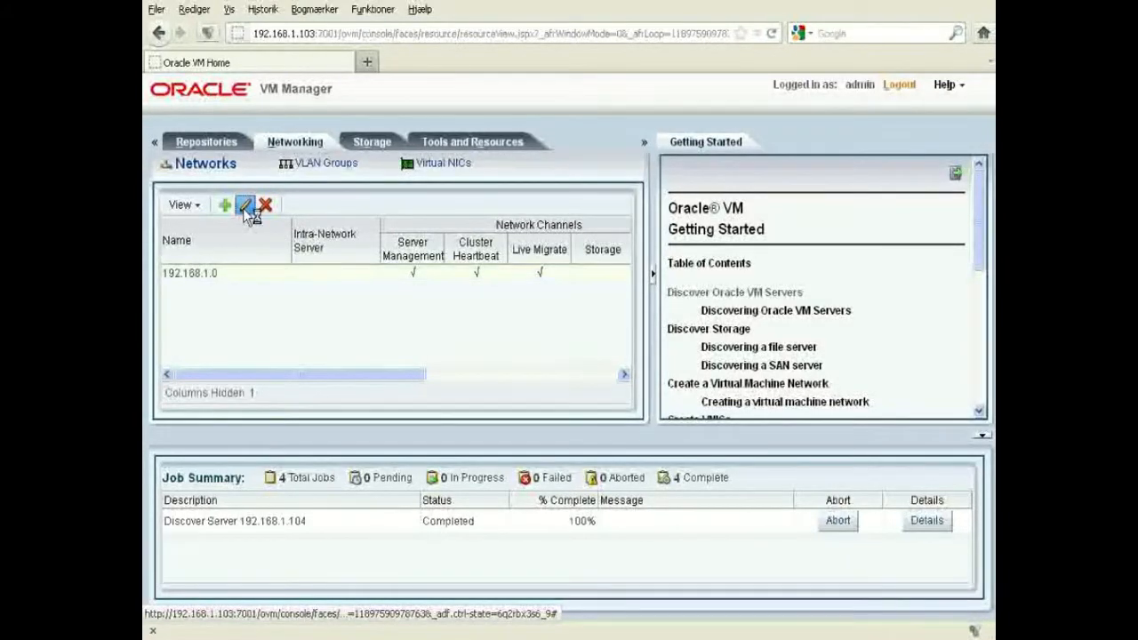
{"action": "left_click", "coordinate": [245, 206]}
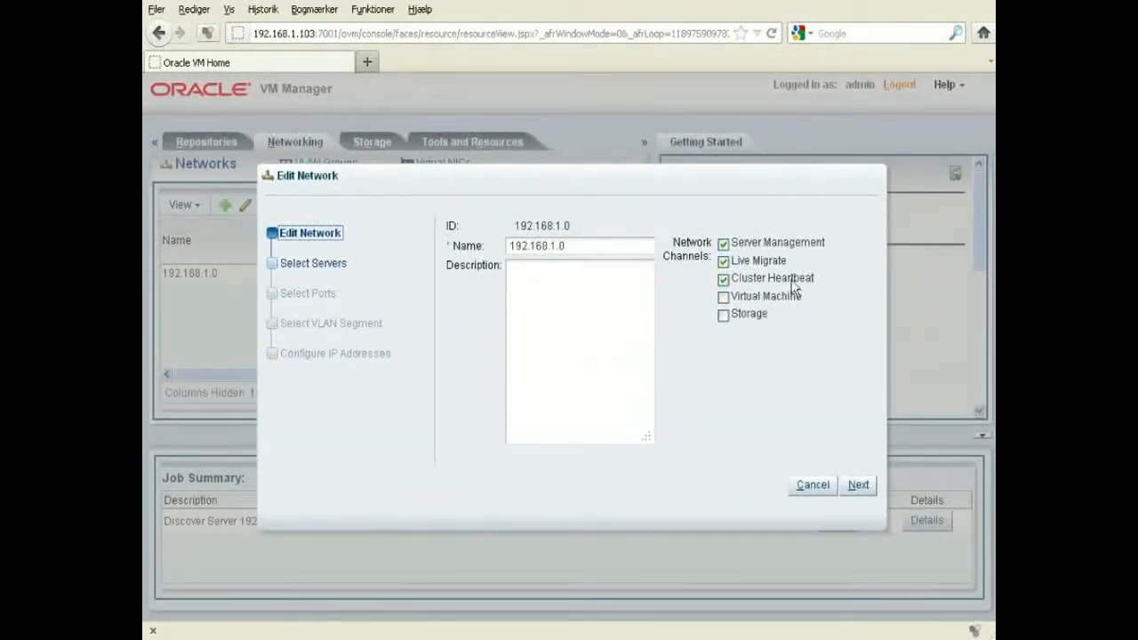
{"action": "mouse_move", "coordinate": [736, 283]}
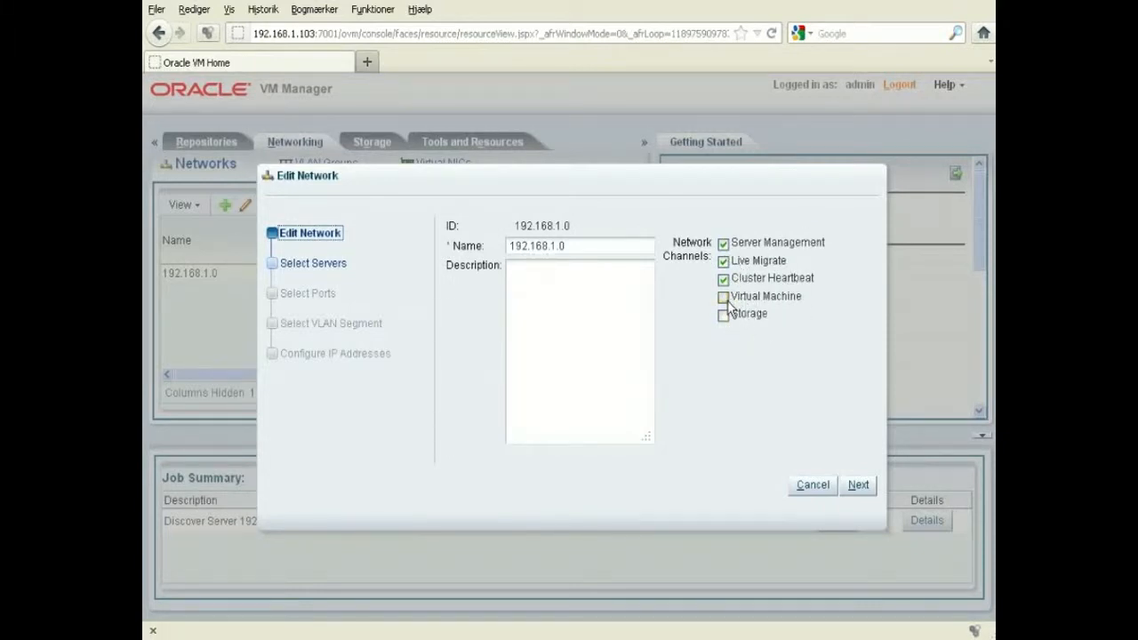
Enable the Virtual Machine and Storage channels and rename the network 'Management Network'.
{"action": "left_click", "coordinate": [722, 296]}
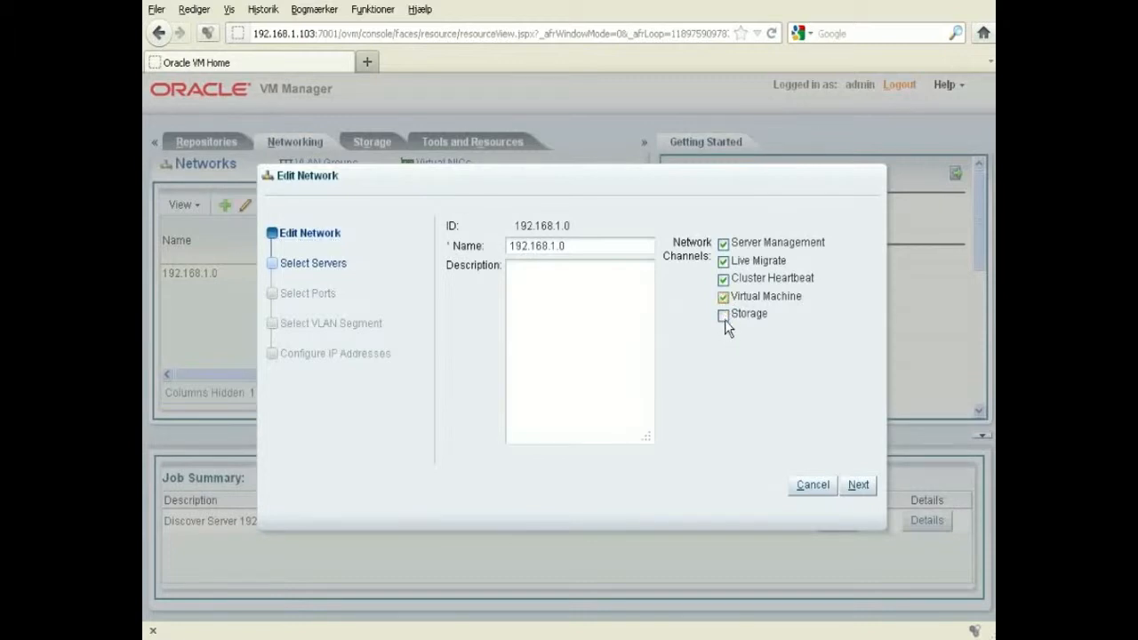
{"action": "left_click", "coordinate": [721, 313]}
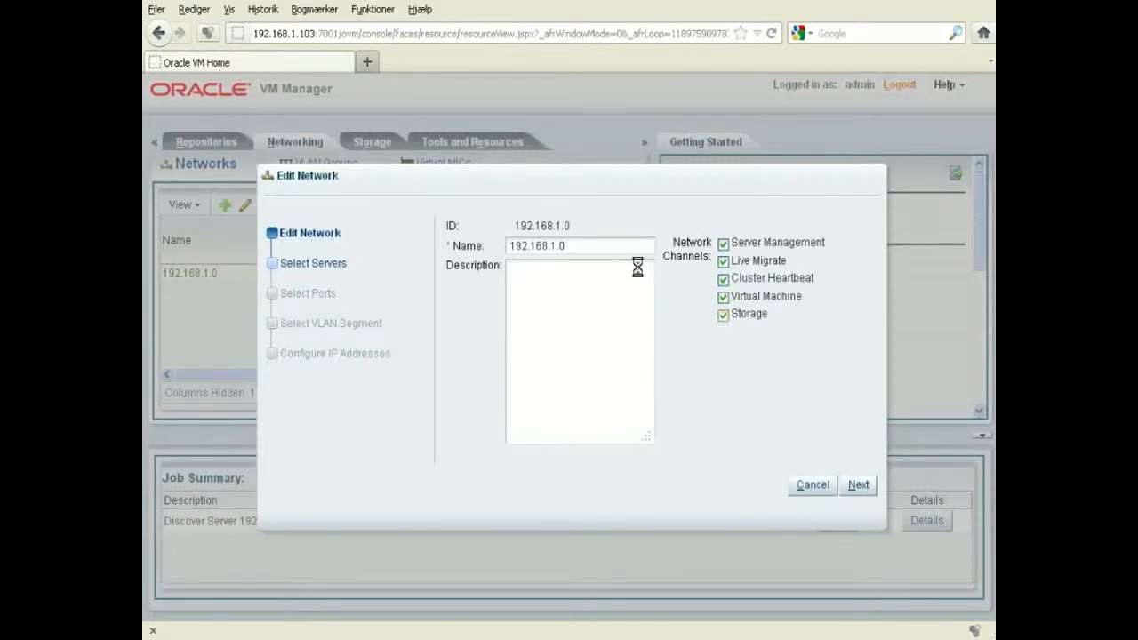
{"action": "left_click", "coordinate": [579, 245]}
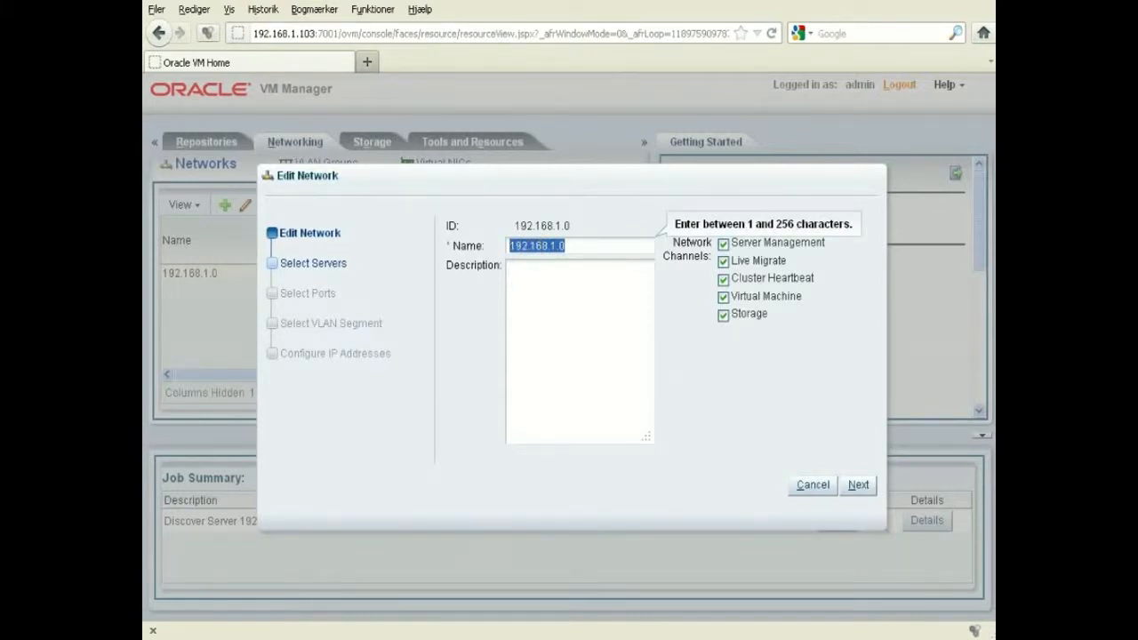
{"action": "type", "text": "Management Netw"}
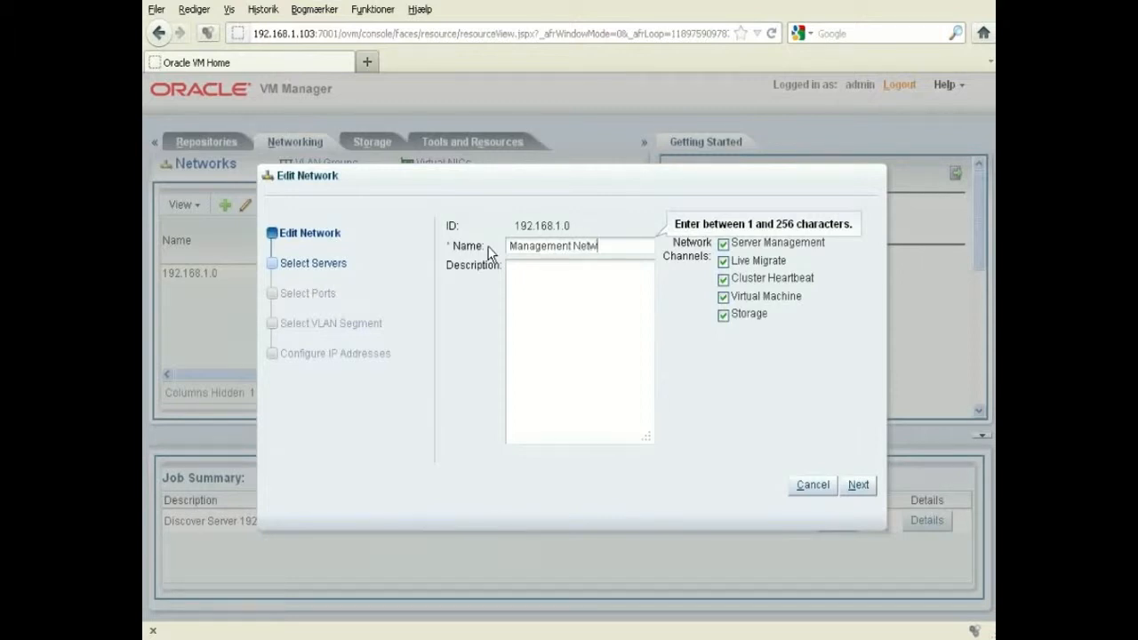
{"action": "type", "text": "ork"}
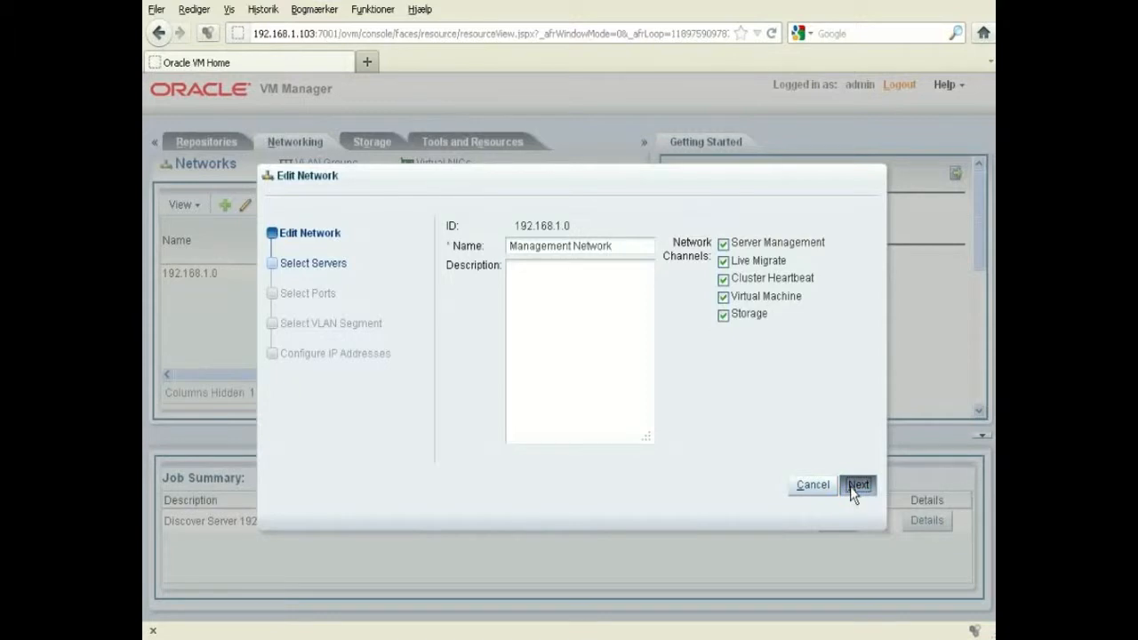
Advance past server selection keeping OVMserver1, reaching port selection with bond0.
{"action": "left_click", "coordinate": [856, 484]}
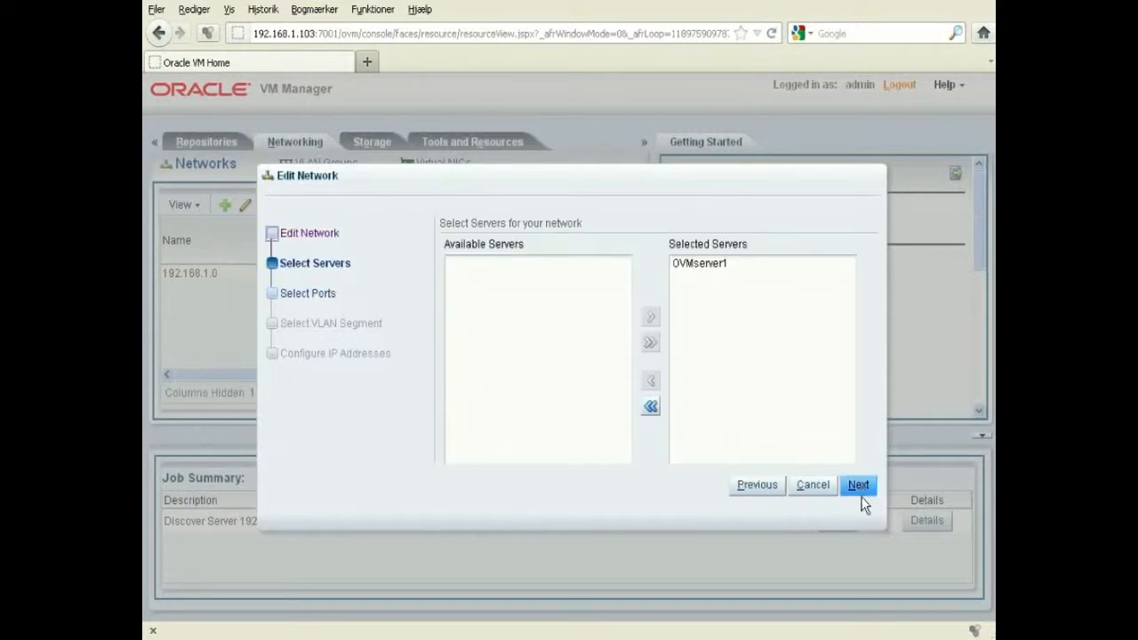
{"action": "mouse_move", "coordinate": [684, 288]}
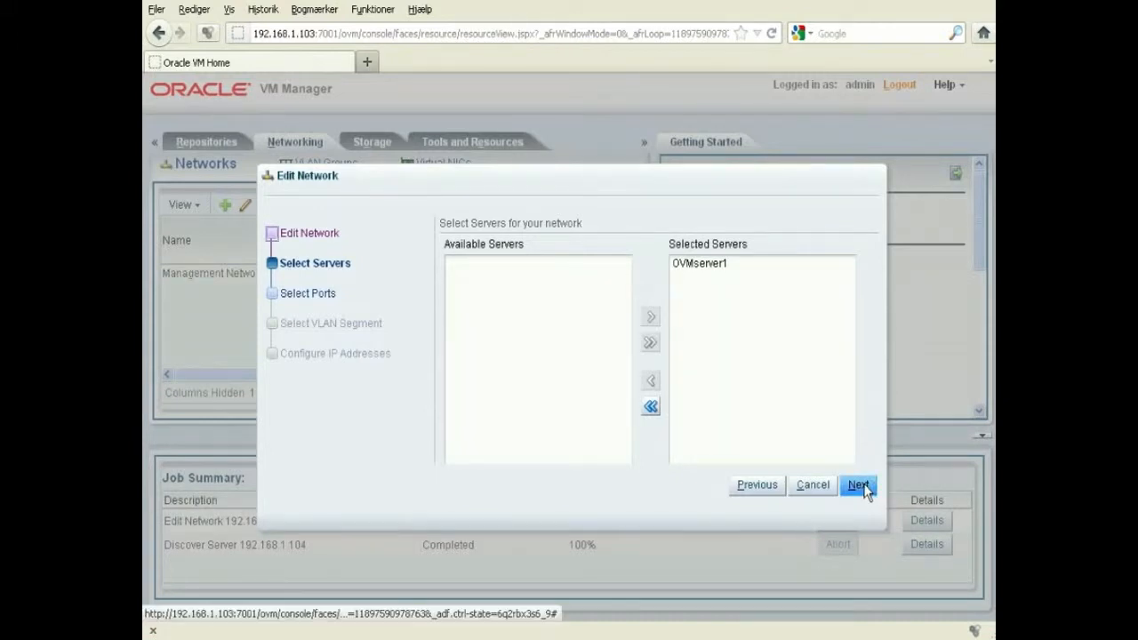
{"action": "left_click", "coordinate": [857, 483]}
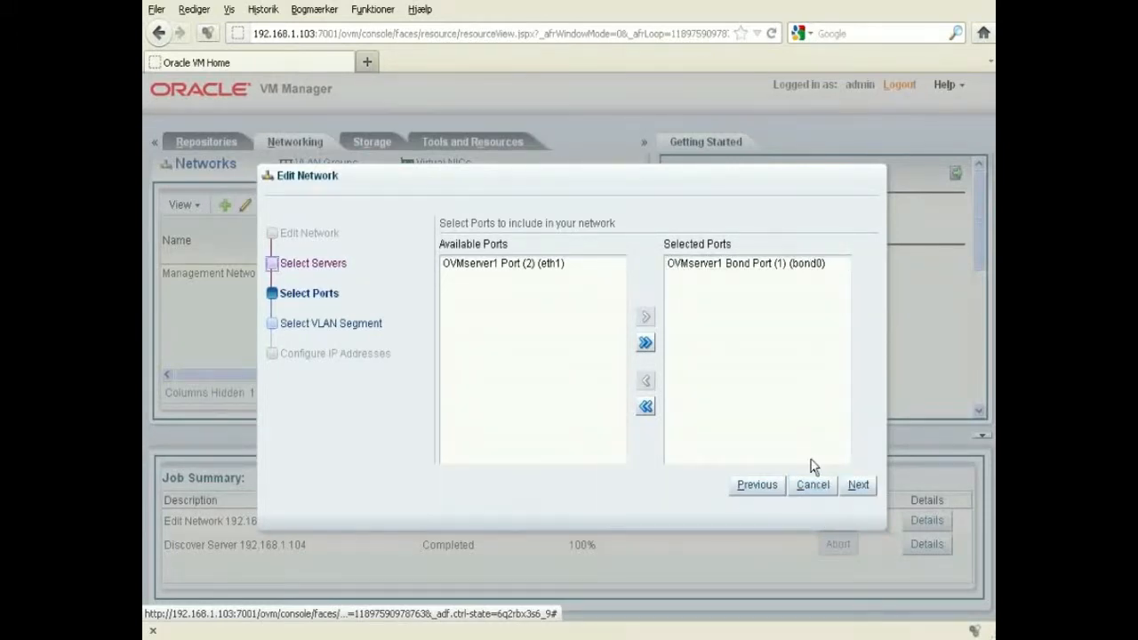
{"action": "mouse_move", "coordinate": [448, 286]}
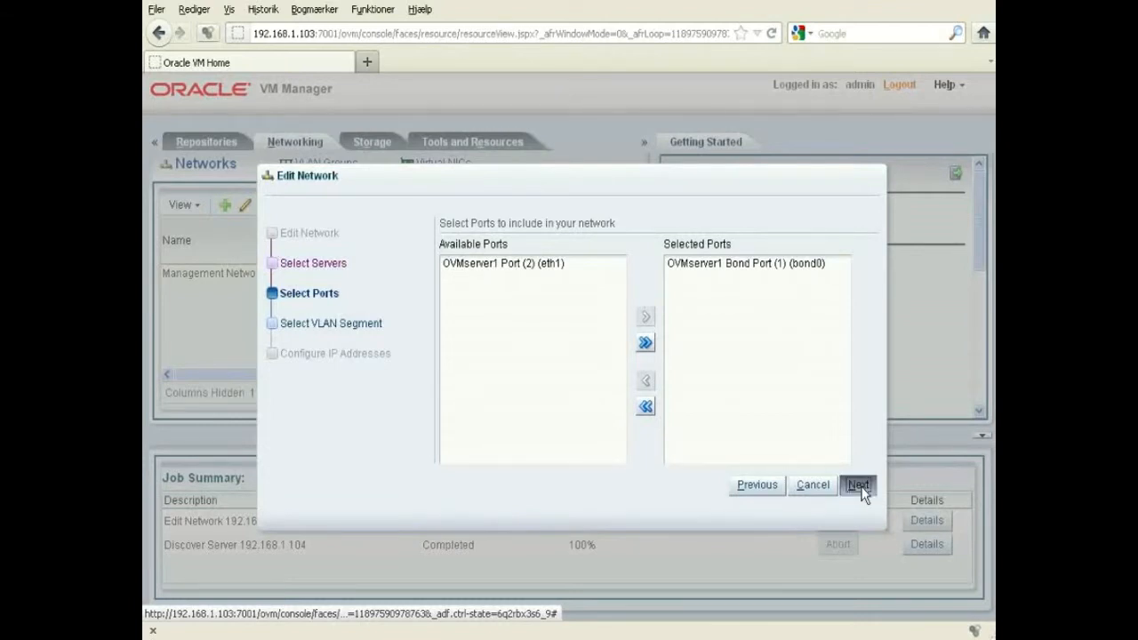
Accept the bond0 port, VLAN segment and IP address settings and finish the edit.
{"action": "left_click", "coordinate": [857, 484]}
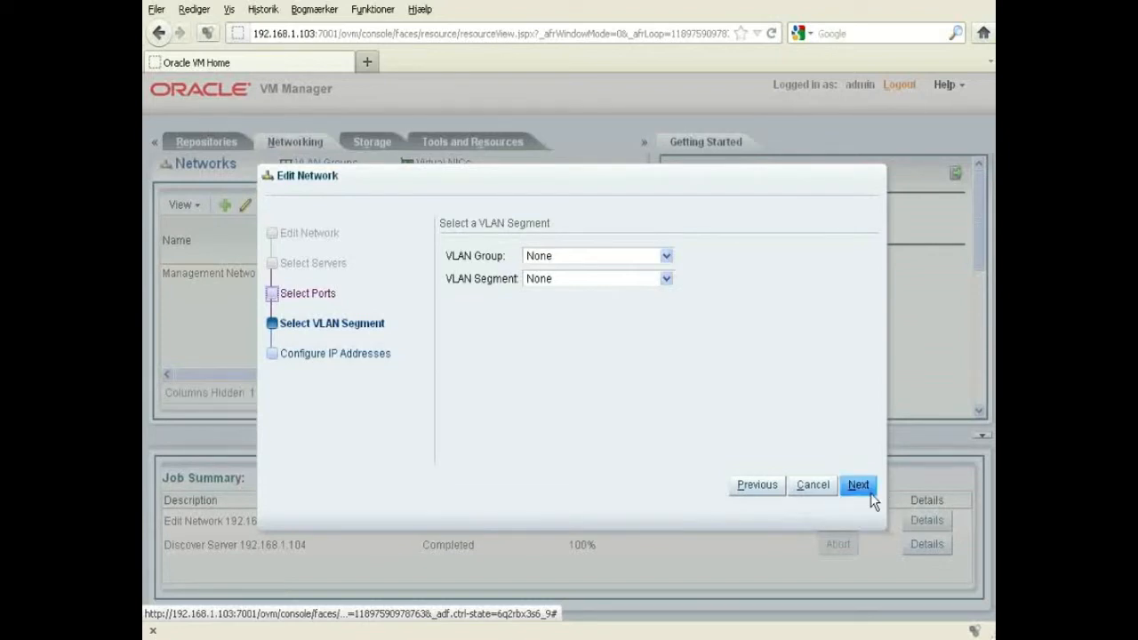
{"action": "left_click", "coordinate": [856, 483]}
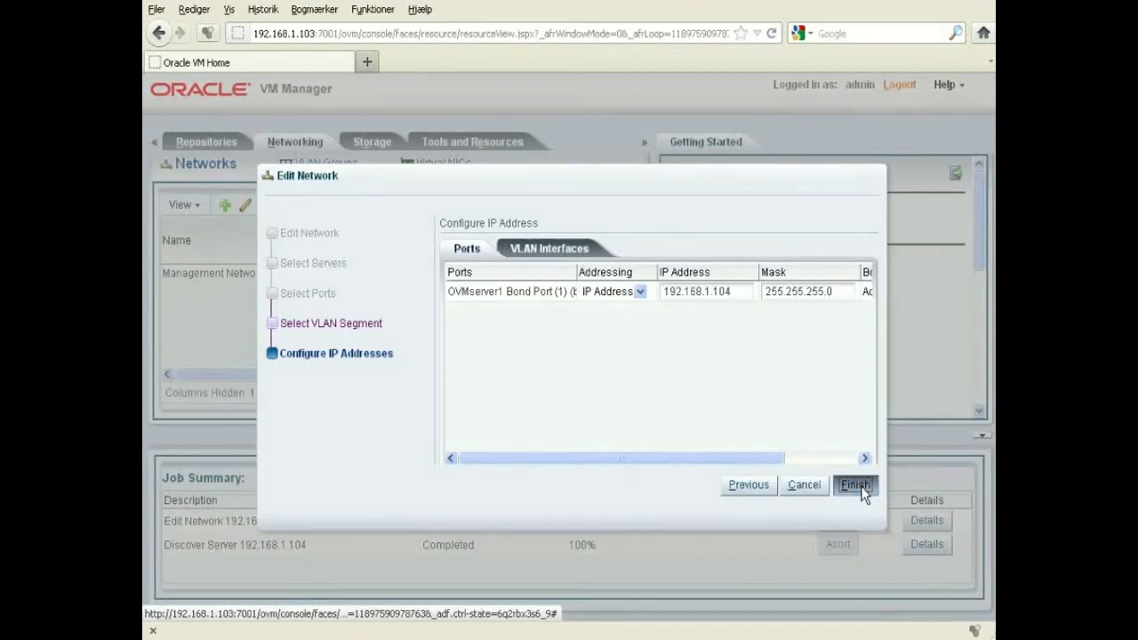
{"action": "left_click", "coordinate": [853, 484]}
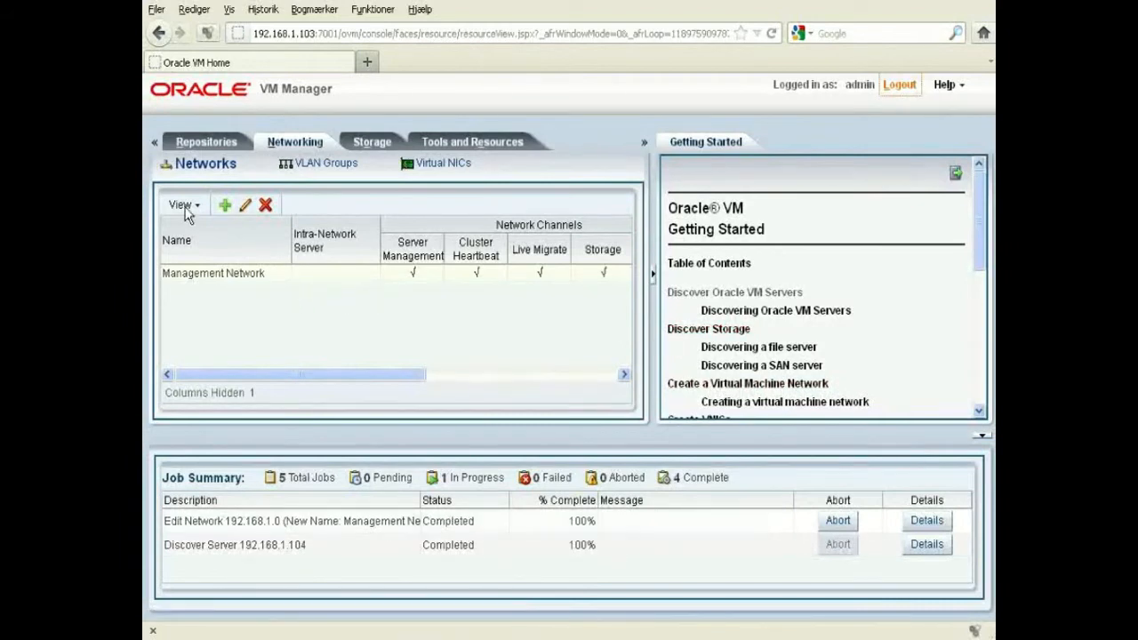
{"action": "mouse_move", "coordinate": [252, 320]}
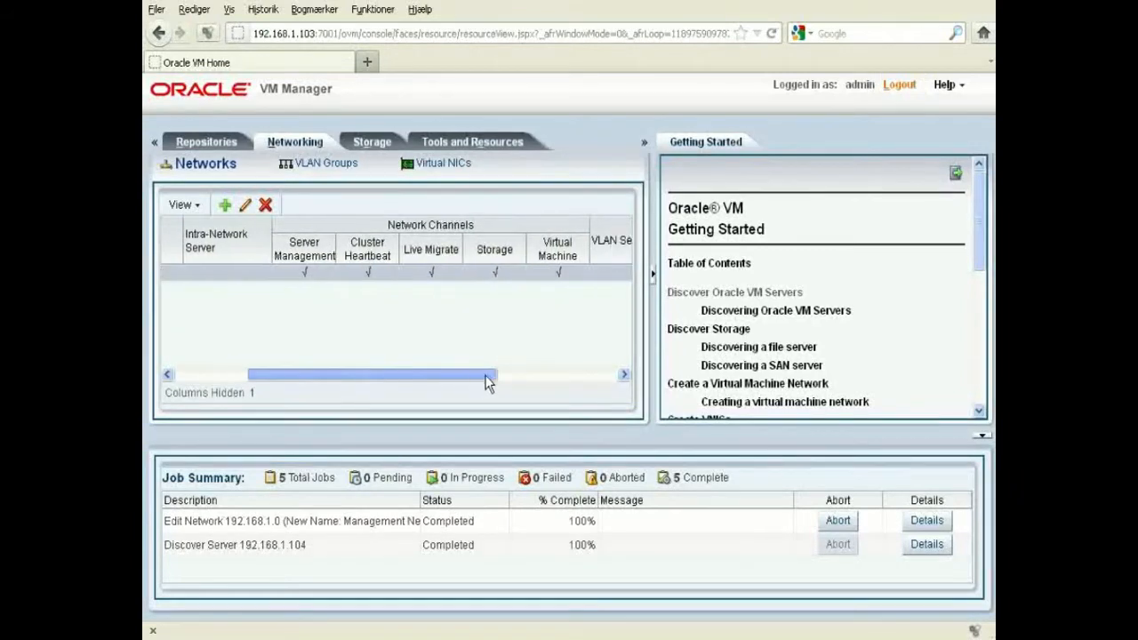
{"action": "left_click_drag", "start_coordinate": [494, 374], "coordinate": [441, 374]}
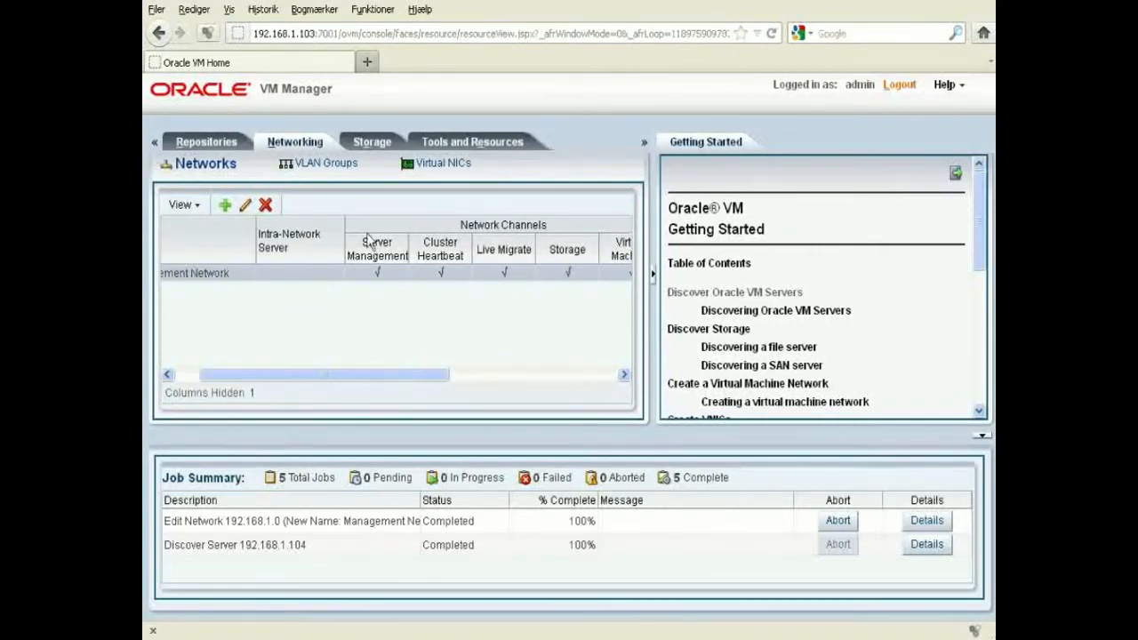
{"action": "mouse_move", "coordinate": [453, 104]}
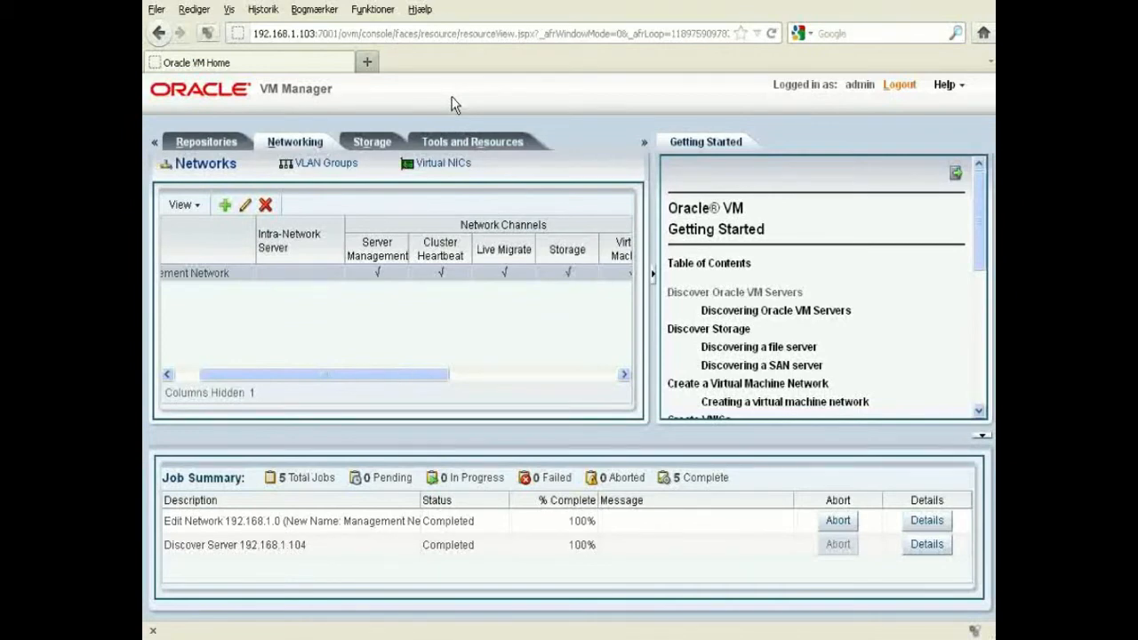